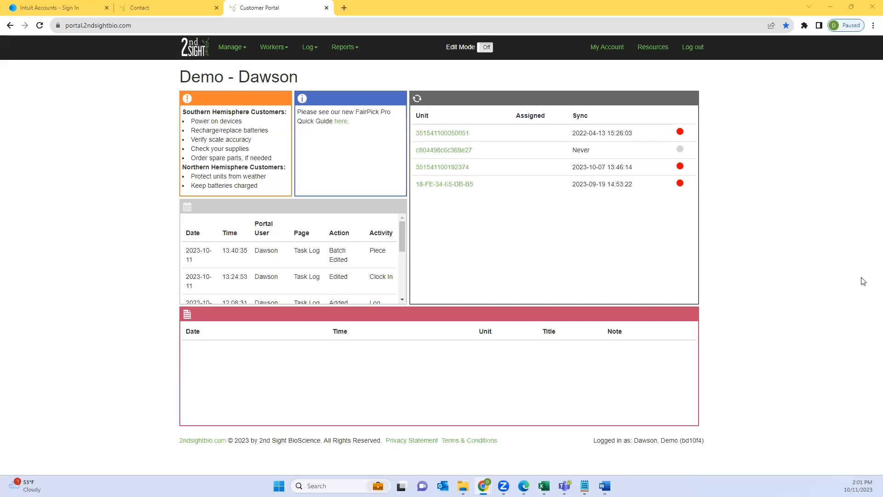
mouse_move(657, 271)
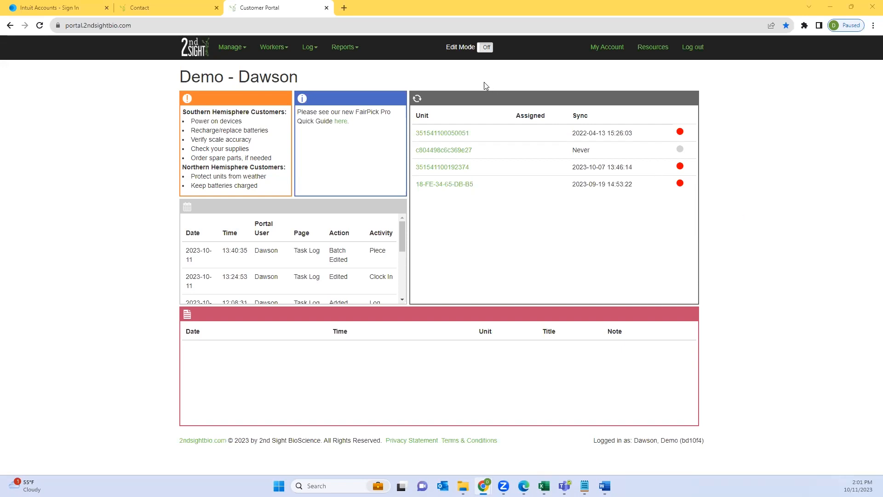
mouse_move(337, 80)
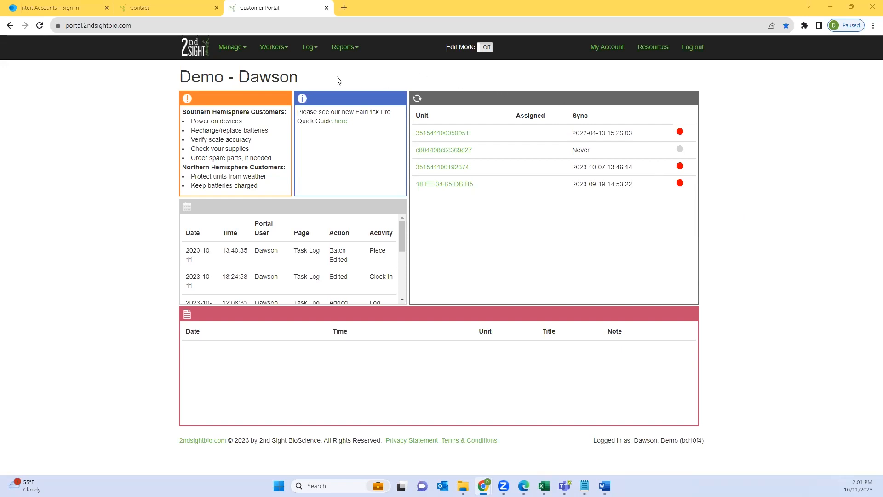
mouse_move(279, 56)
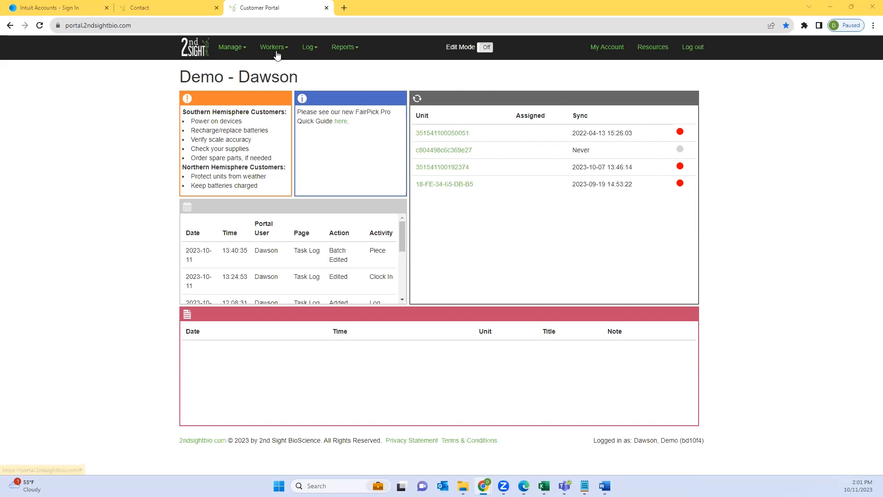
Step: Go to Workers > Employees and view the table of 17 active employees
click(274, 47)
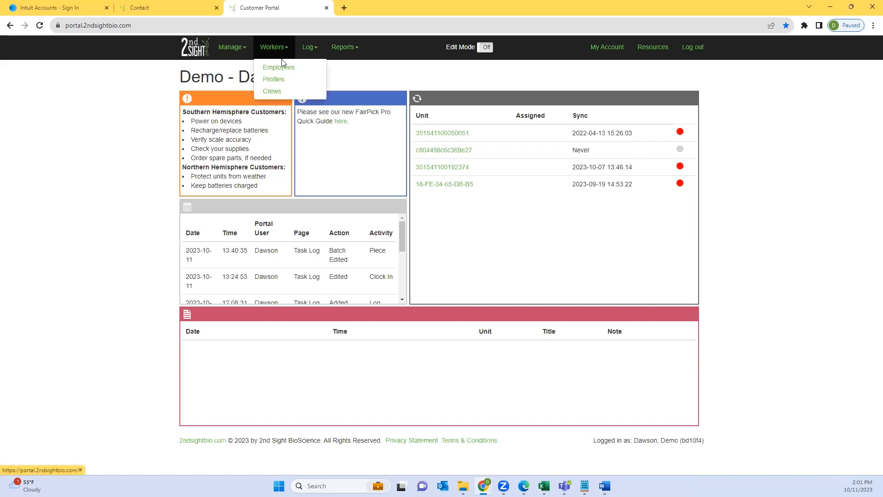
click(278, 66)
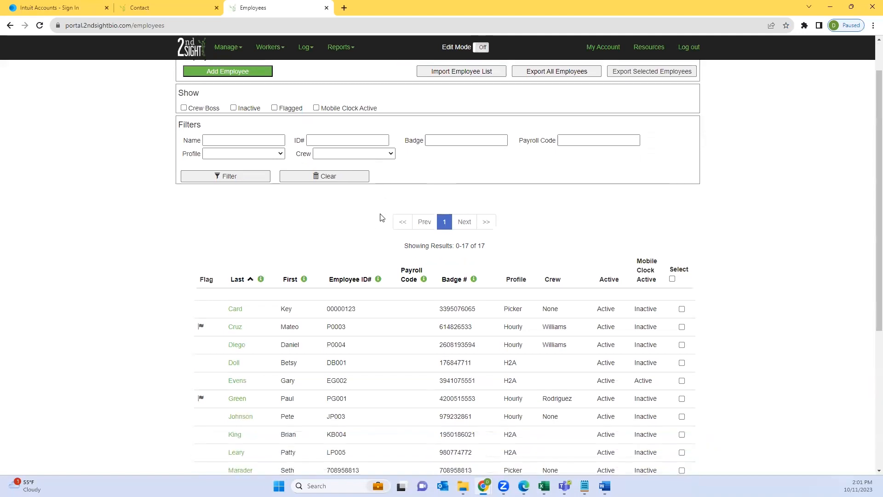
scroll(down, 3)
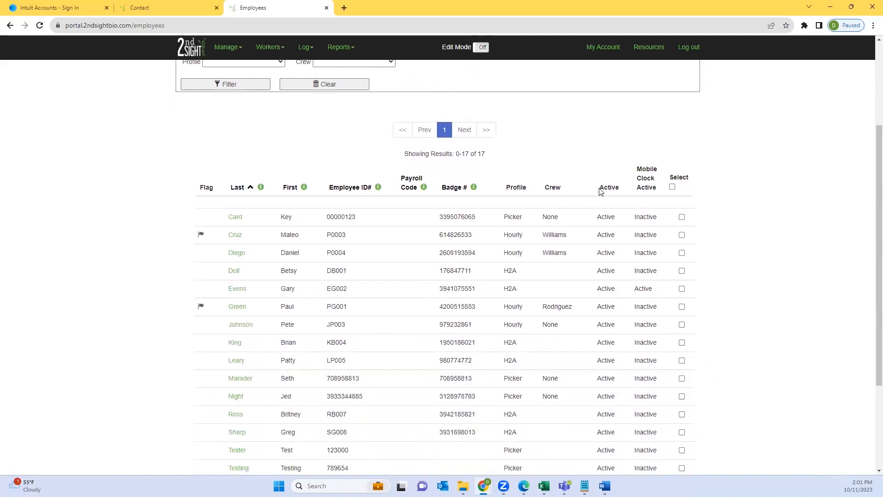
scroll(down, 3)
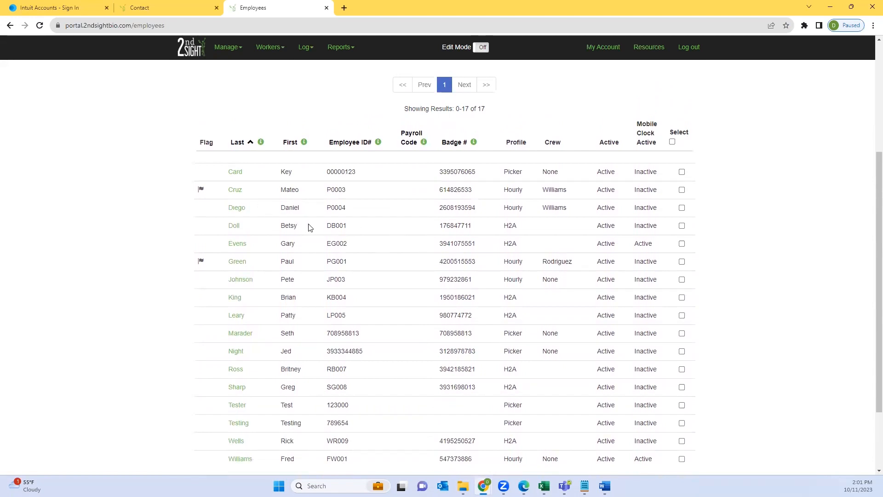
mouse_move(235, 227)
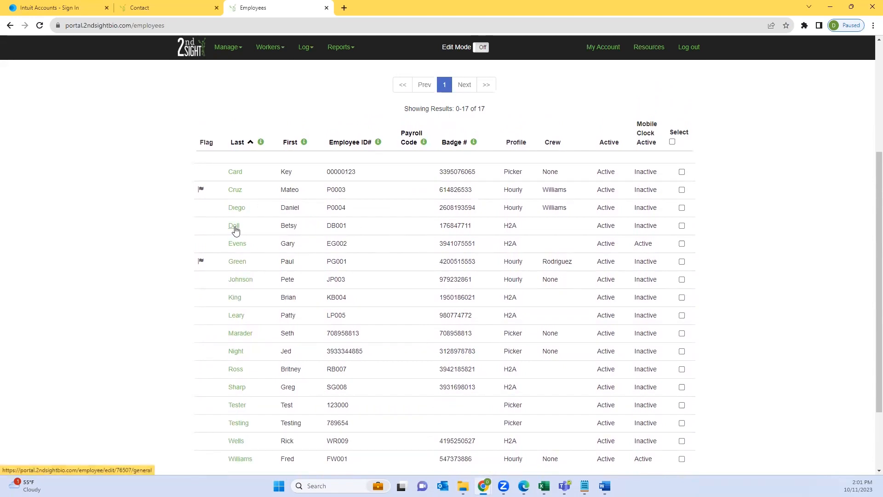
mouse_move(237, 225)
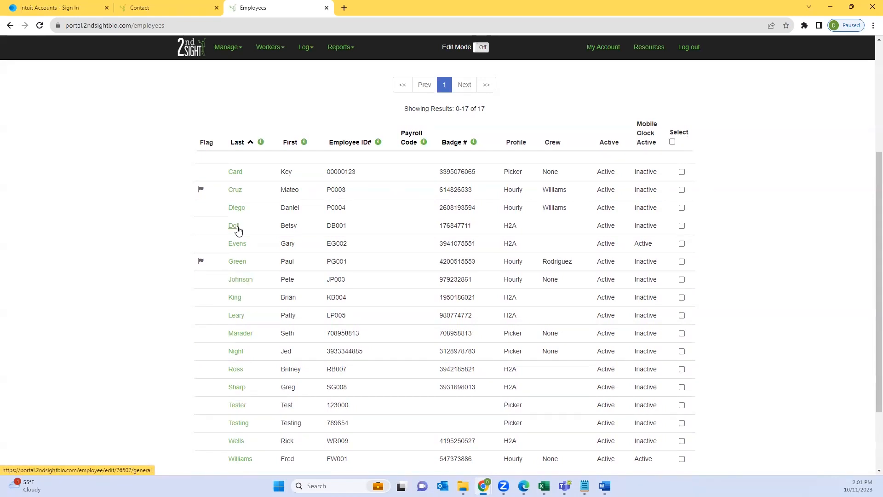
click(234, 225)
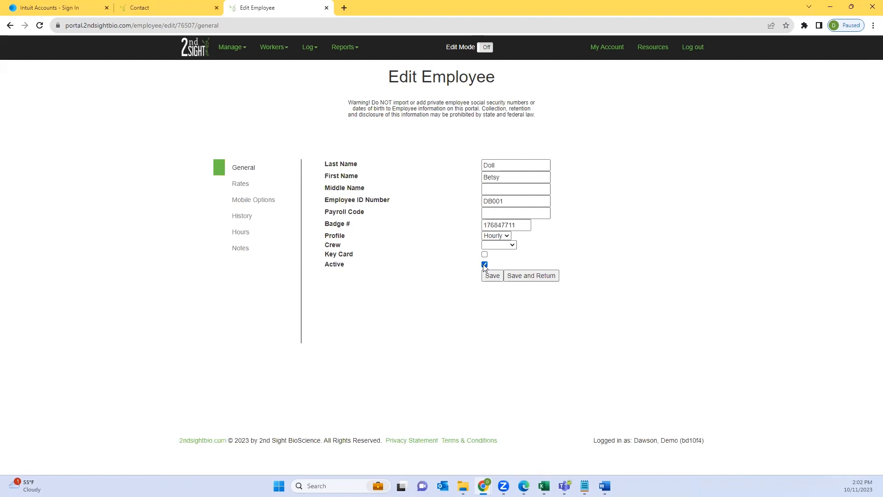
click(484, 265)
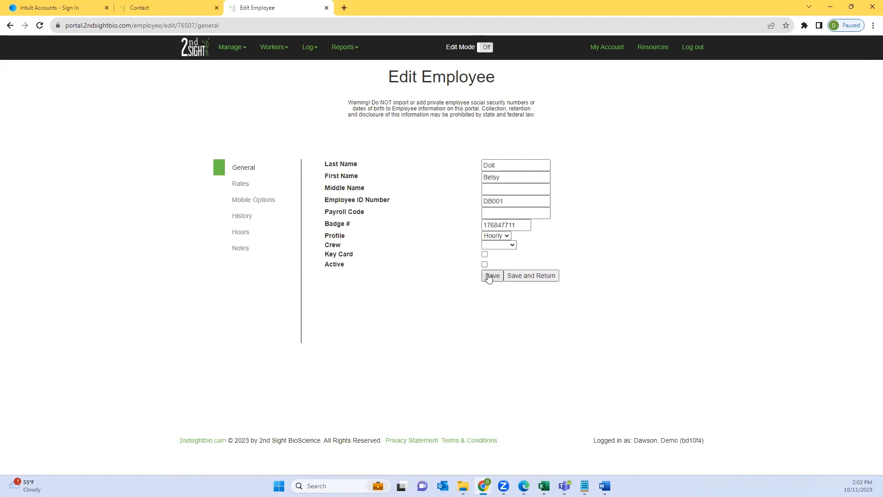
click(493, 275)
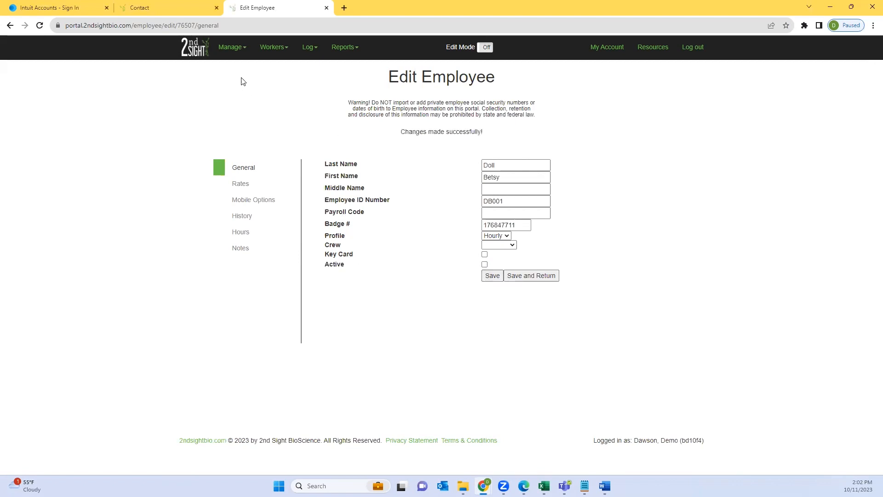
click(274, 47)
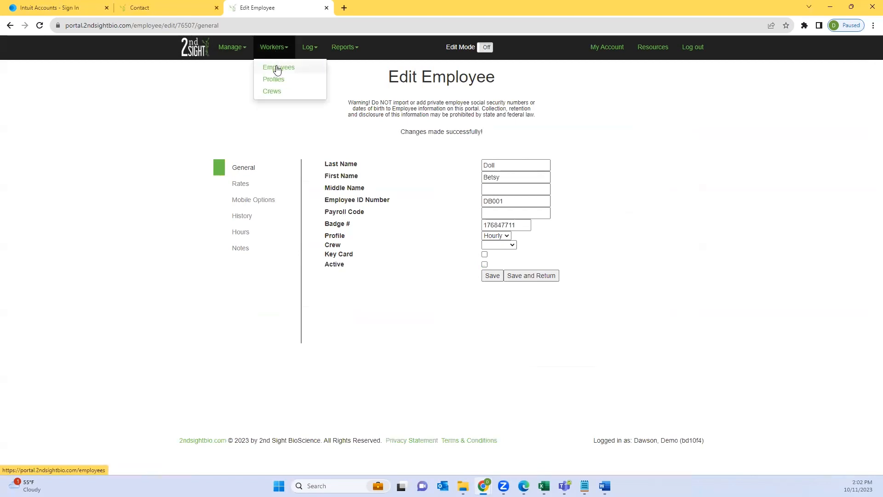
click(278, 68)
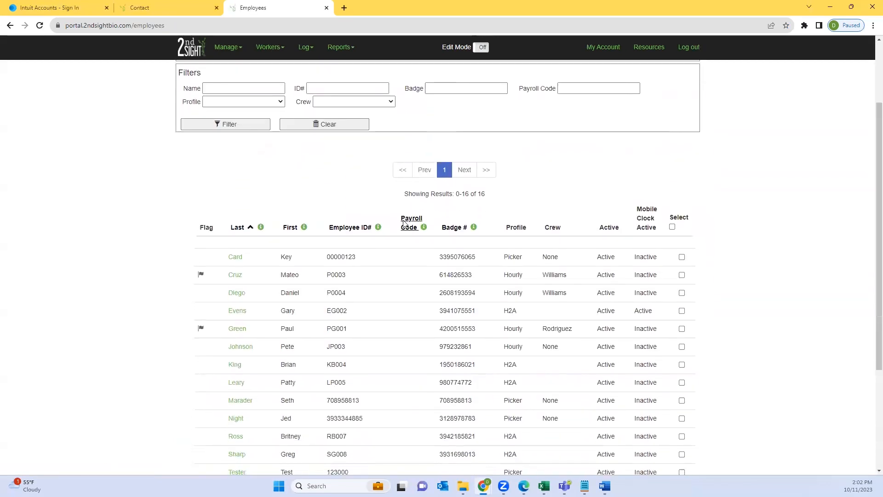
scroll(down, 3)
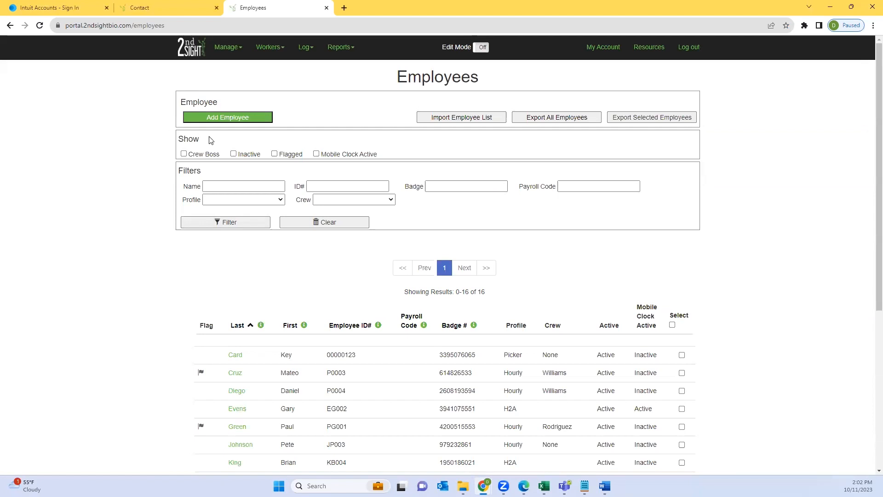
double_click(188, 139)
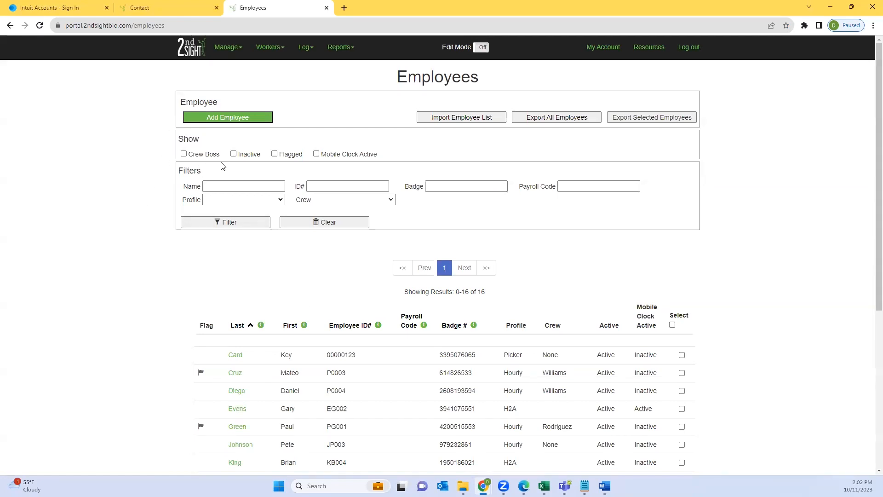
click(233, 153)
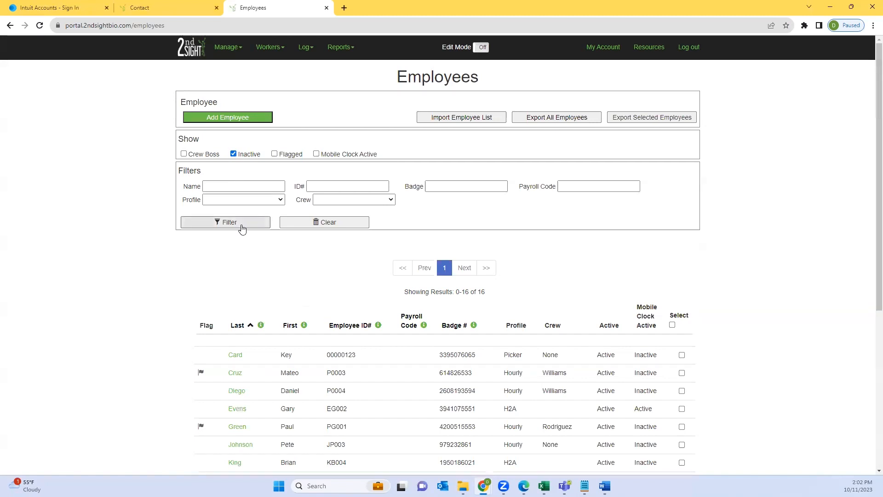
click(225, 222)
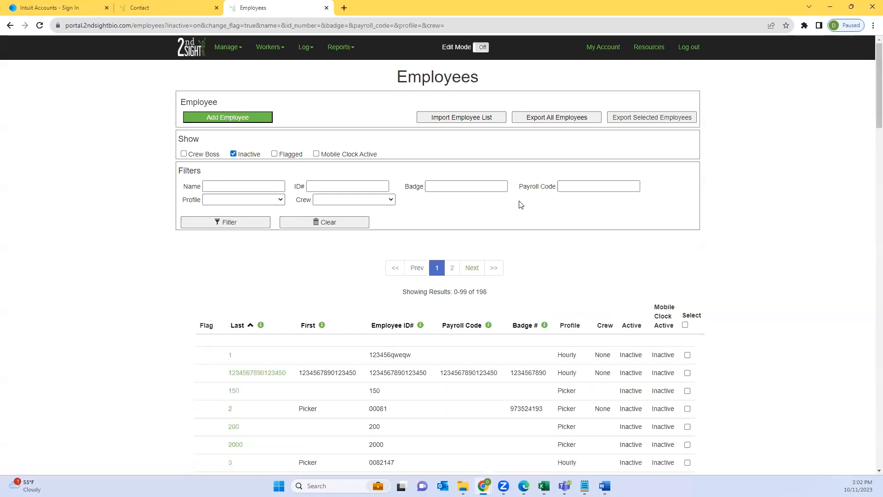
scroll(down, 3)
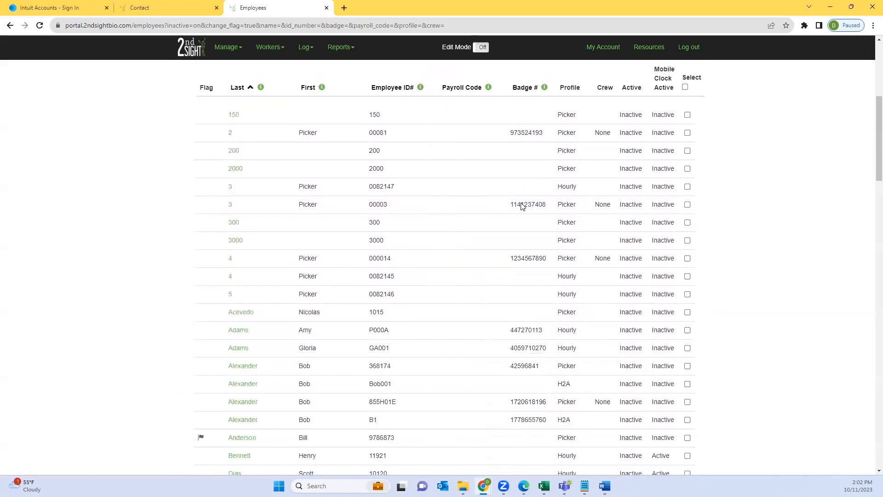
scroll(down, 3)
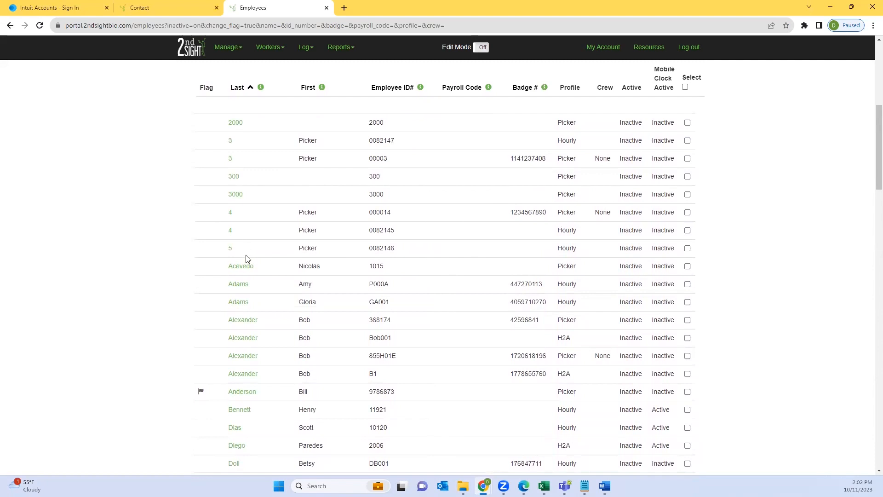
click(241, 266)
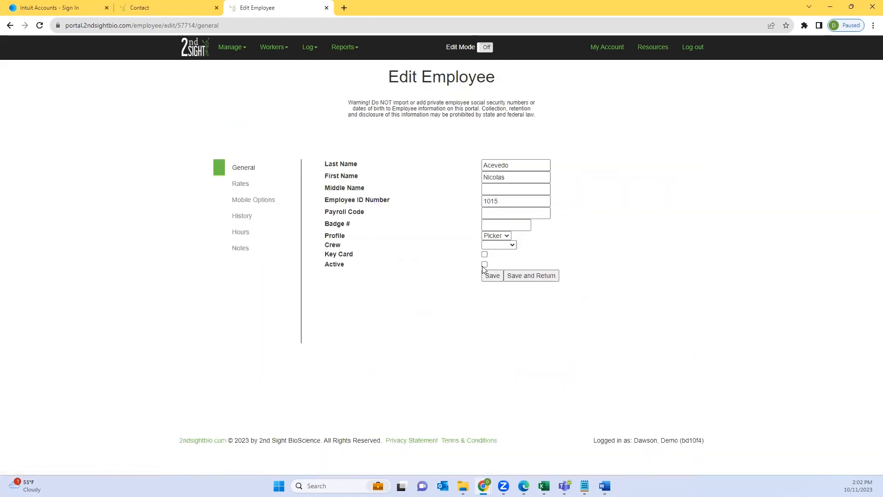
click(484, 264)
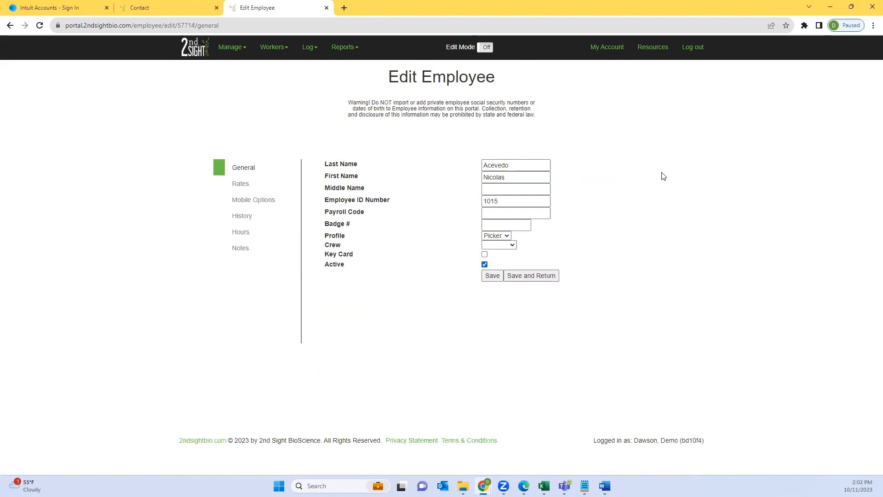
mouse_move(617, 172)
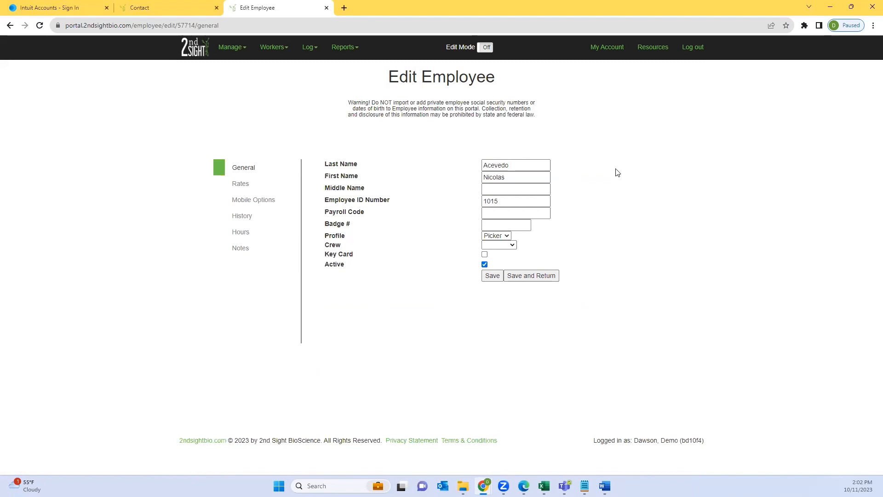